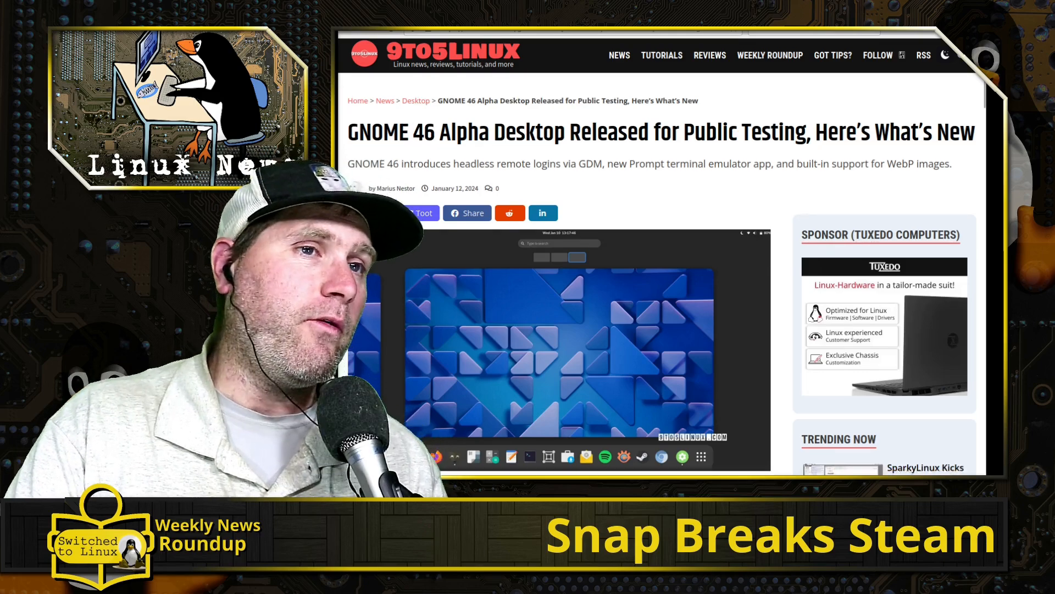
pyautogui.scroll(-3)
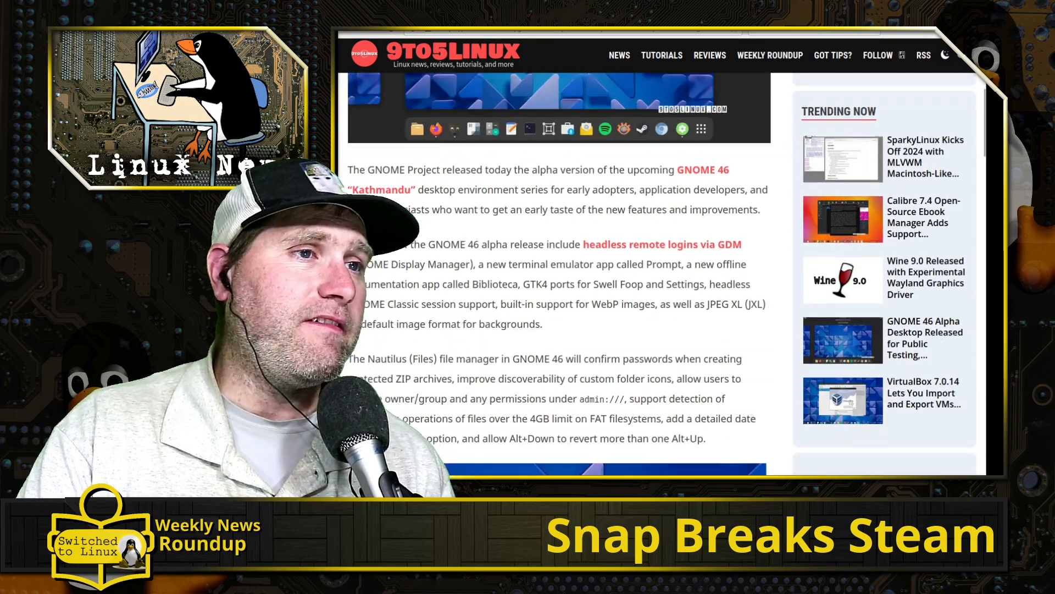
pyautogui.scroll(-3)
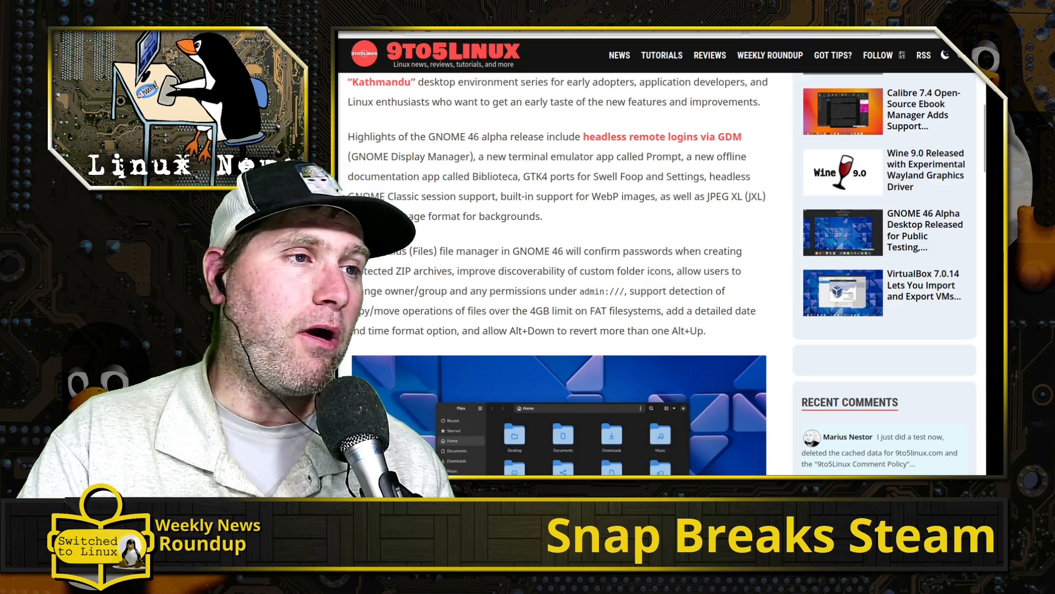
pyautogui.scroll(-3)
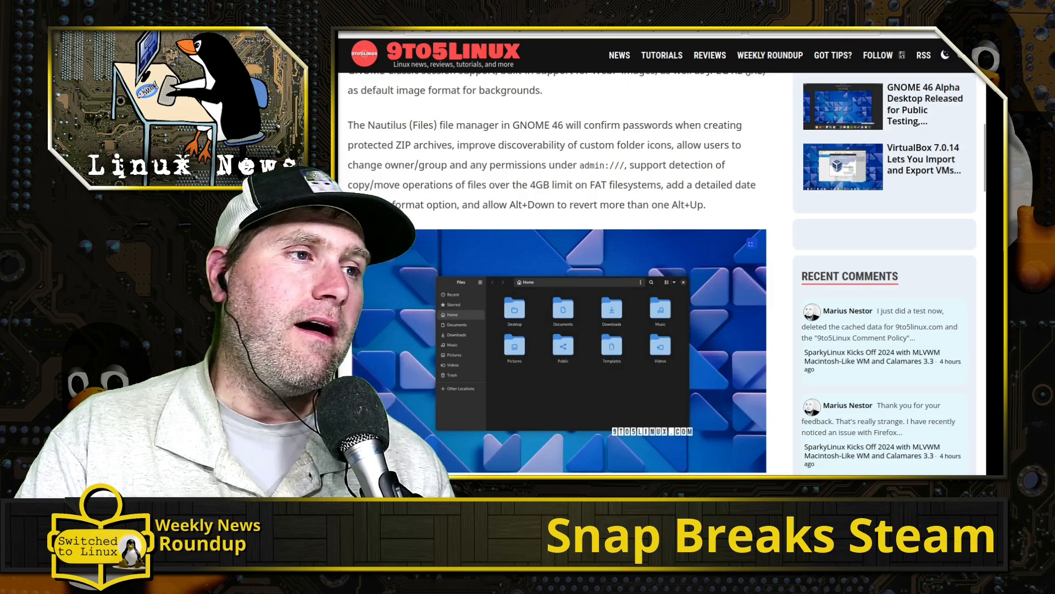
pyautogui.scroll(-3)
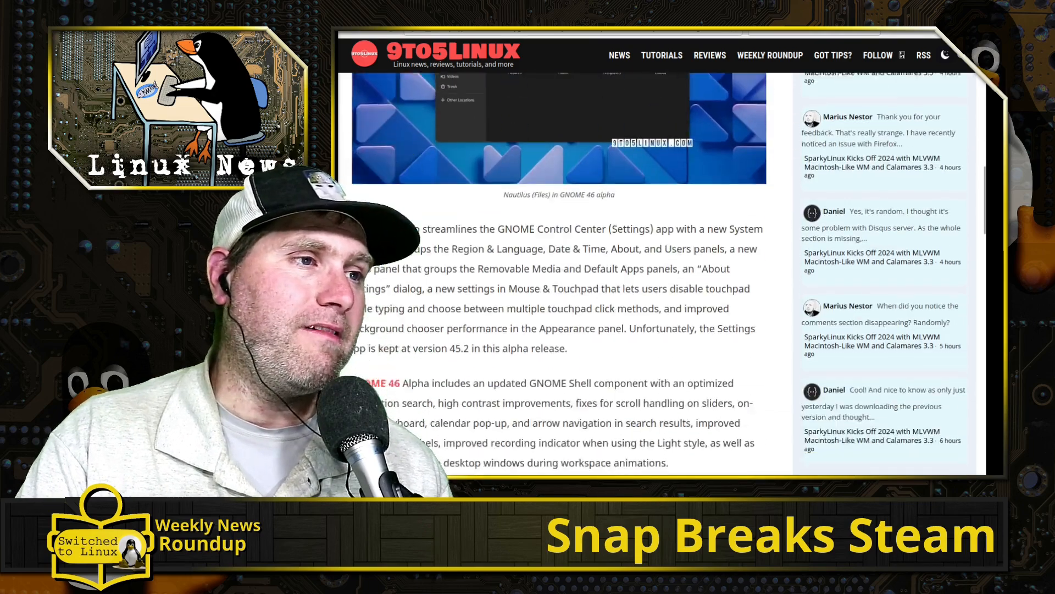
pyautogui.scroll(-3)
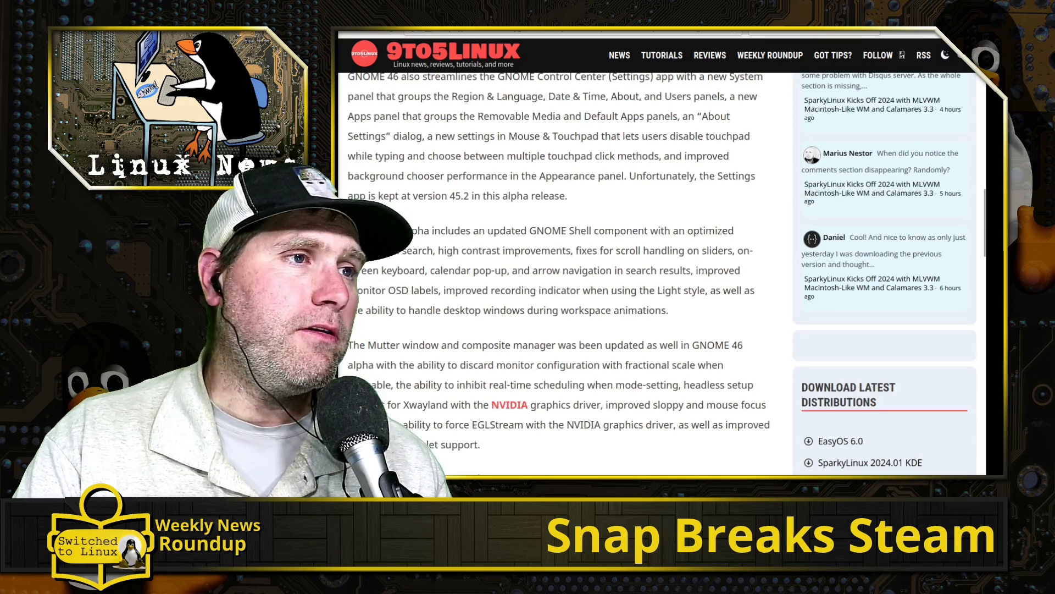
pyautogui.scroll(-3)
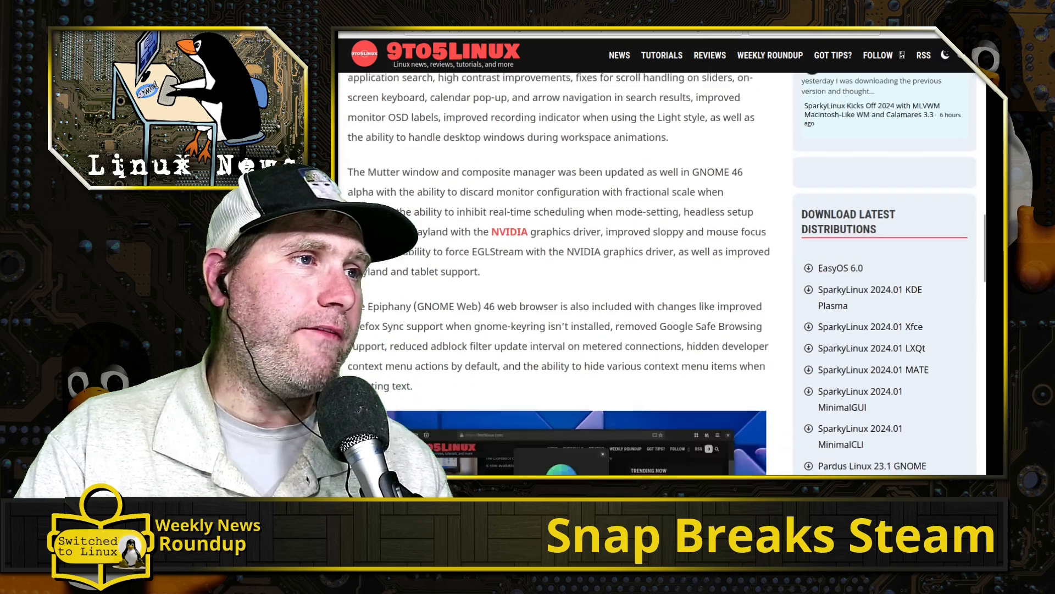
pyautogui.scroll(-3)
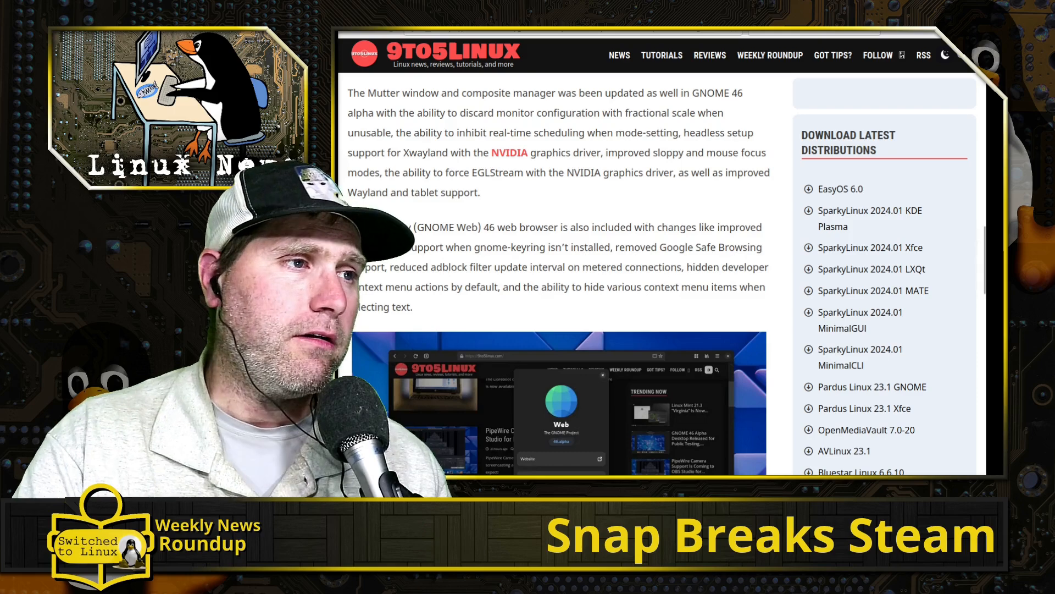
pyautogui.scroll(-3)
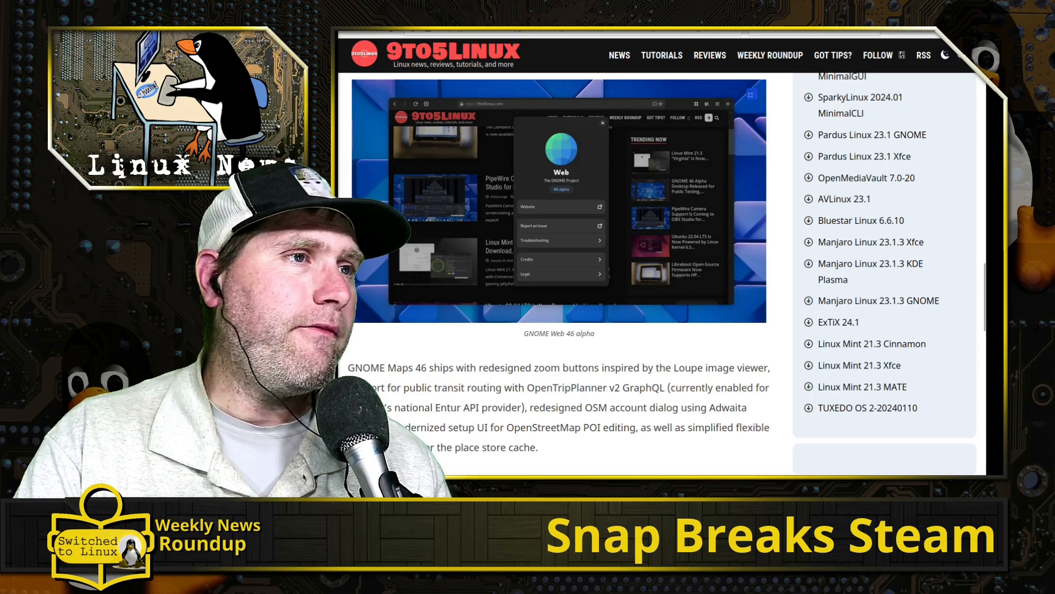
pyautogui.scroll(-3)
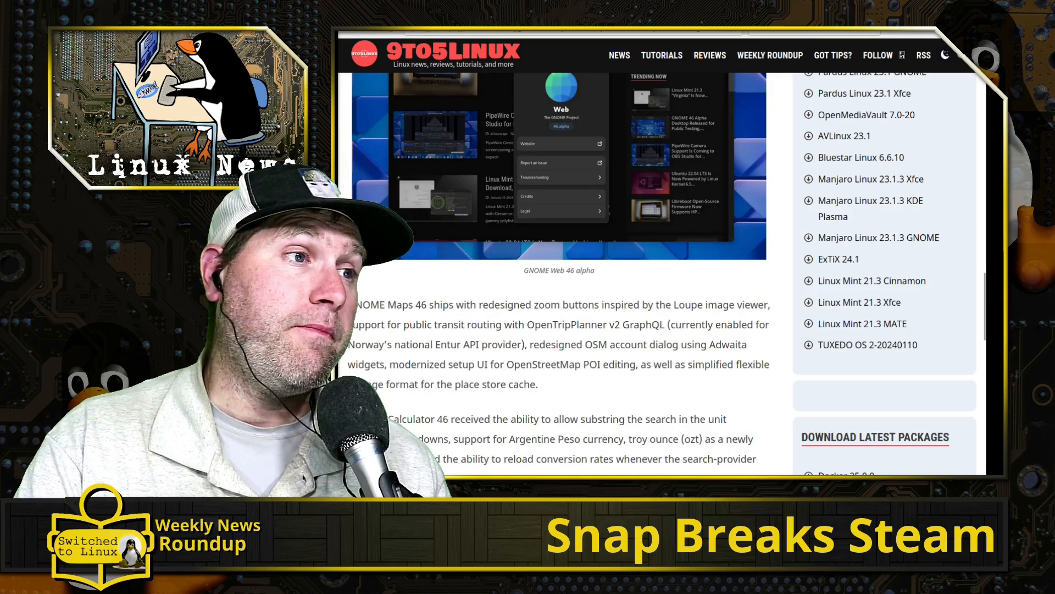
pyautogui.scroll(-3)
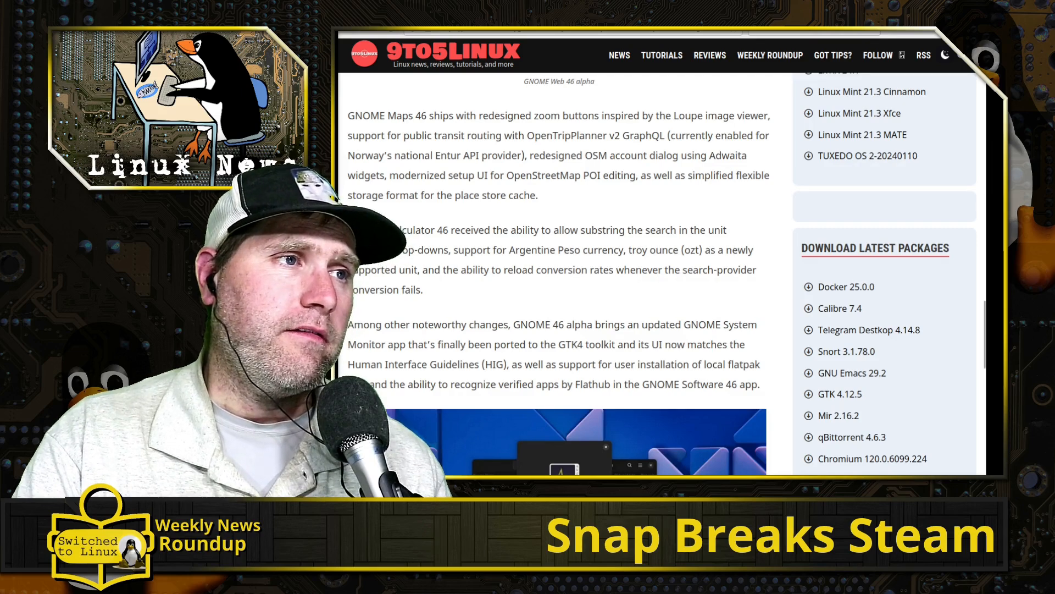
pyautogui.scroll(-3)
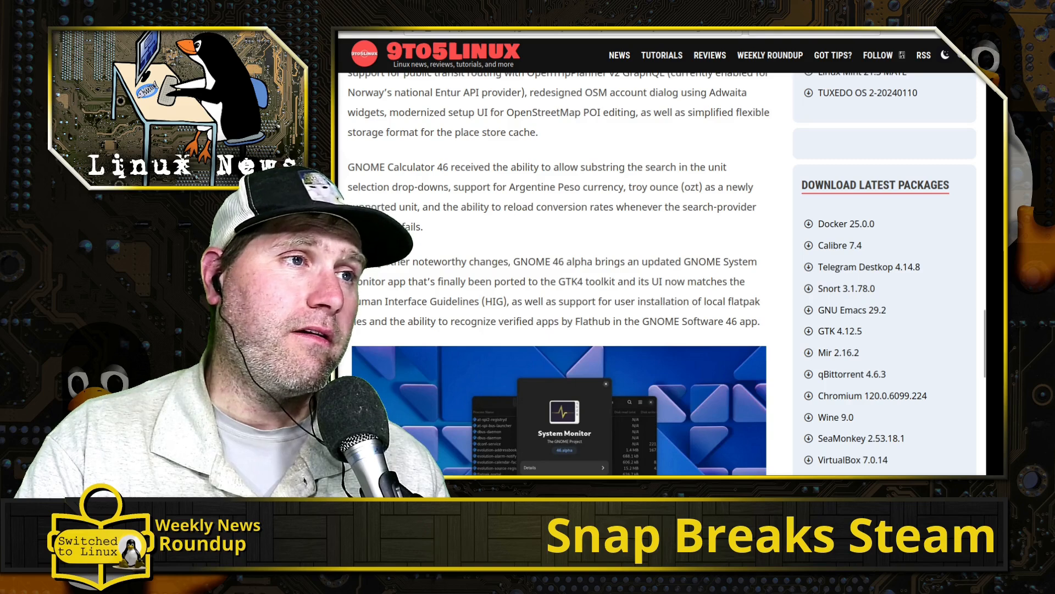
pyautogui.scroll(-3)
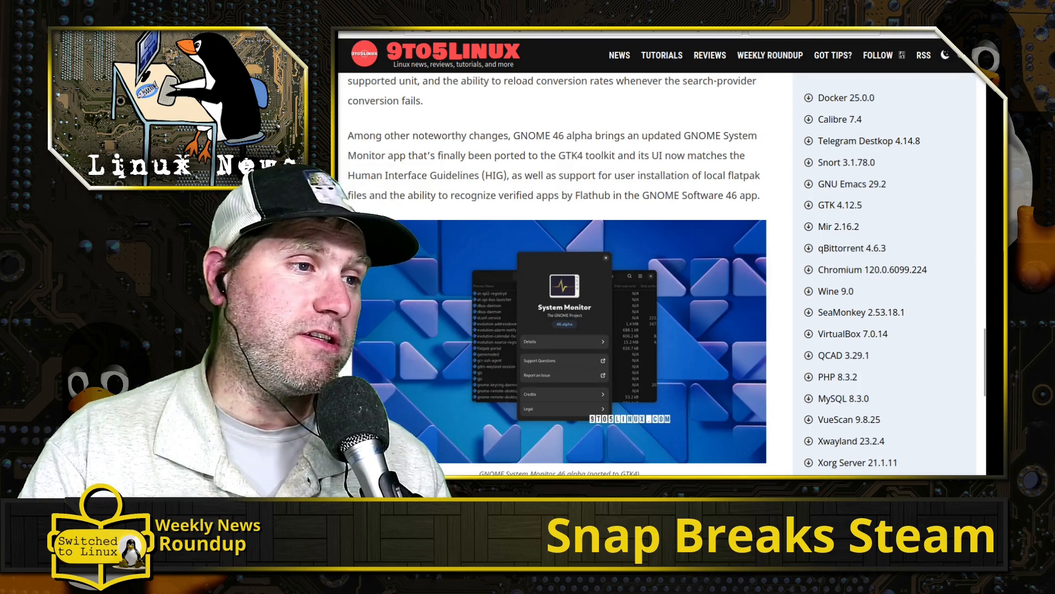
pyautogui.scroll(-3)
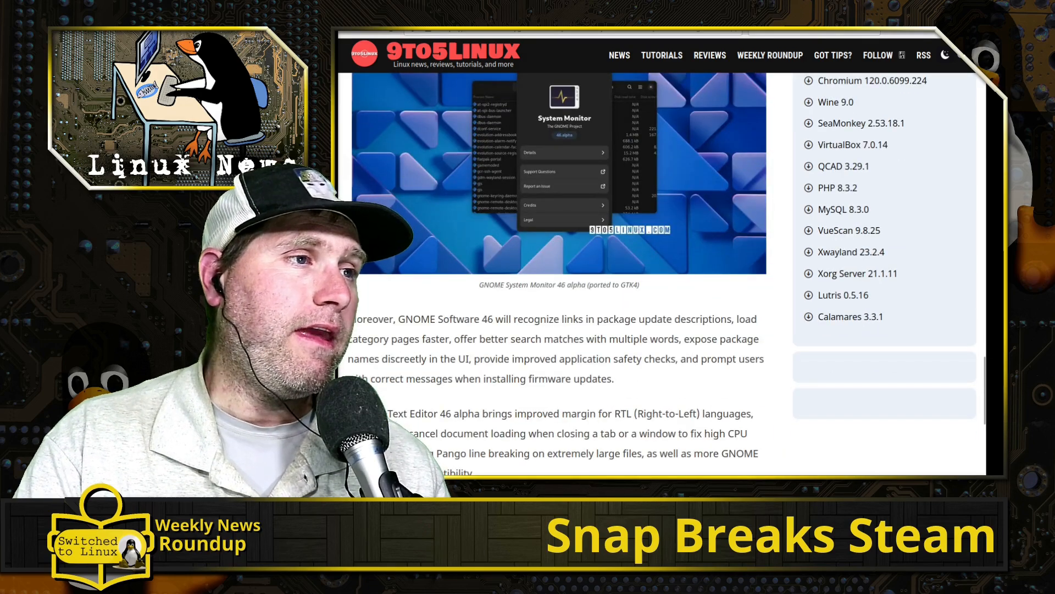
pyautogui.scroll(-3)
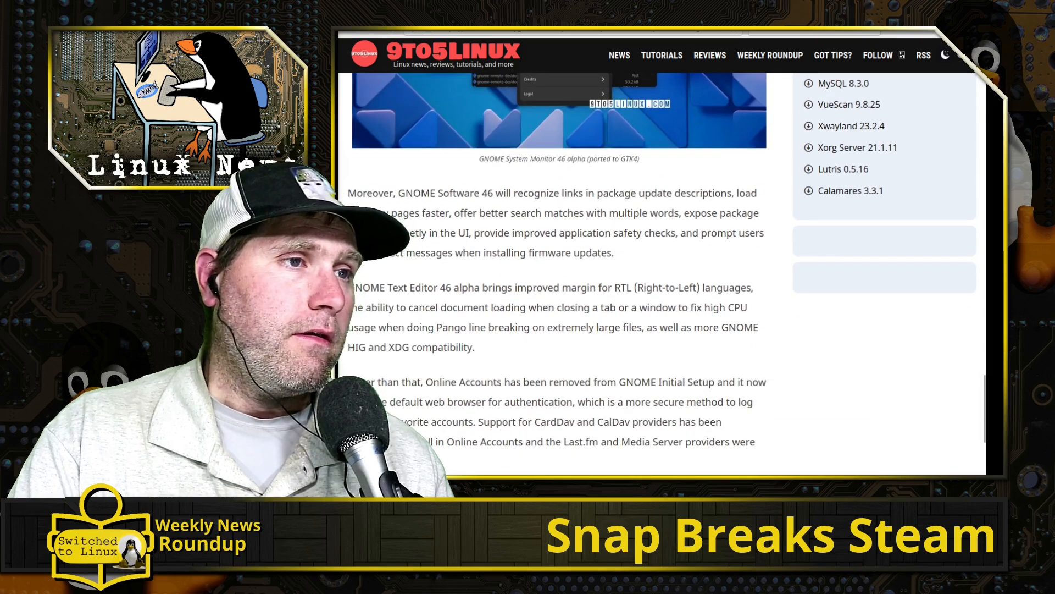
pyautogui.scroll(-3)
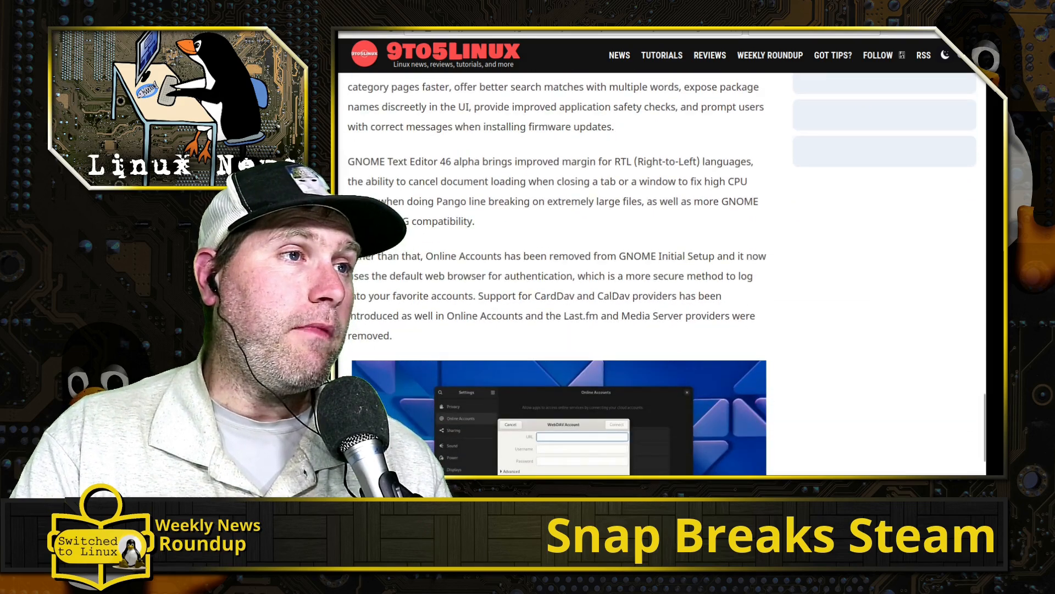
pyautogui.scroll(-3)
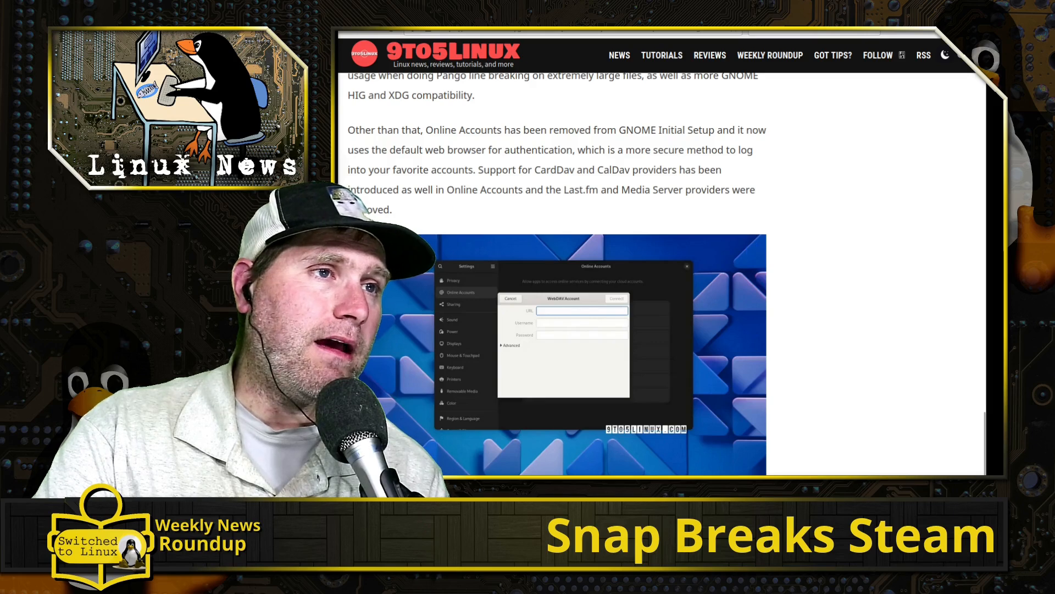
pyautogui.scroll(-3)
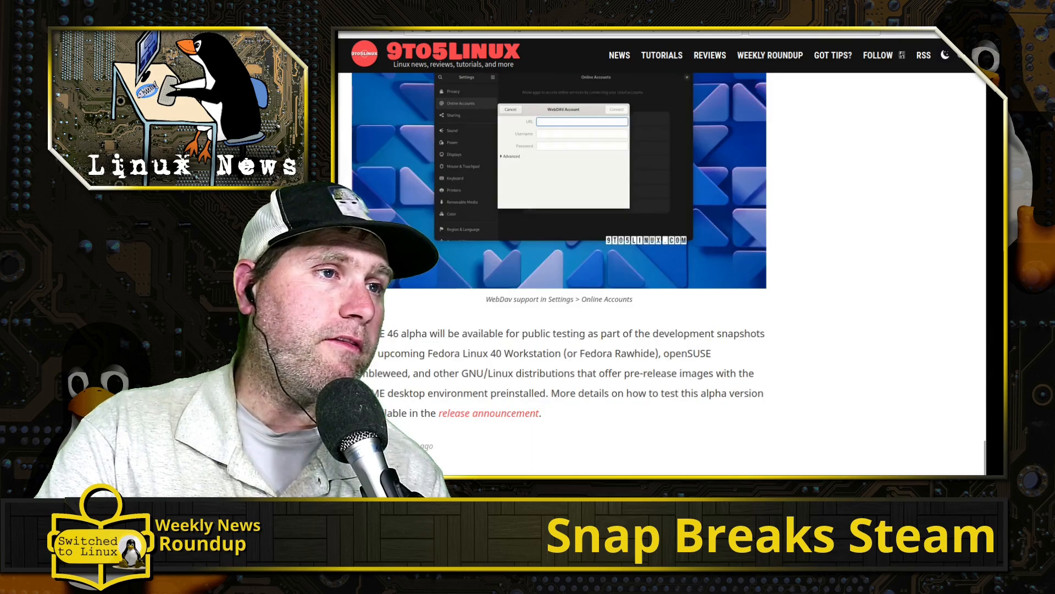
pyautogui.scroll(-3)
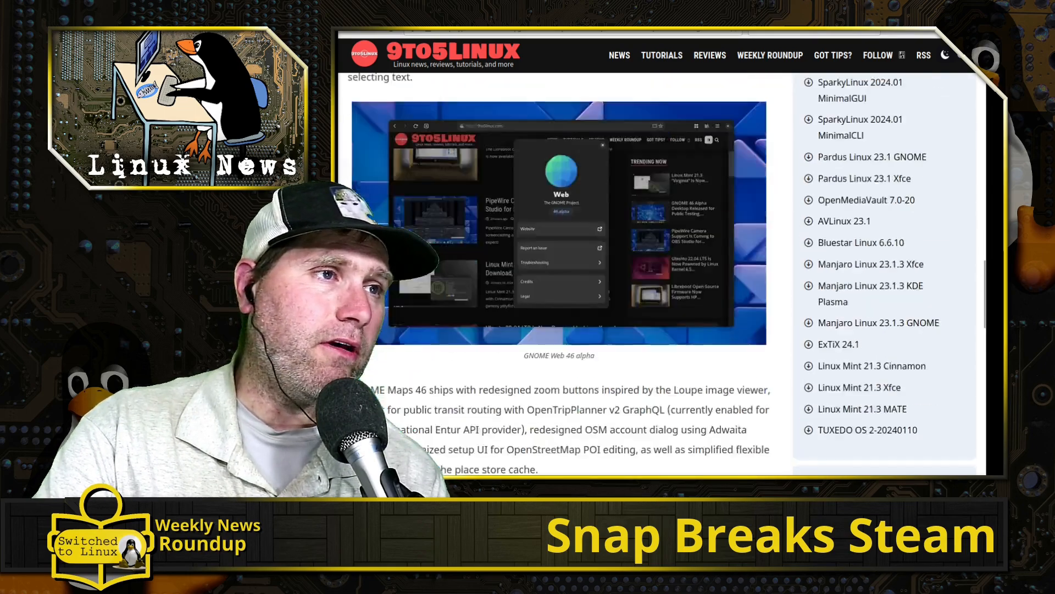
pyautogui.scroll(-3)
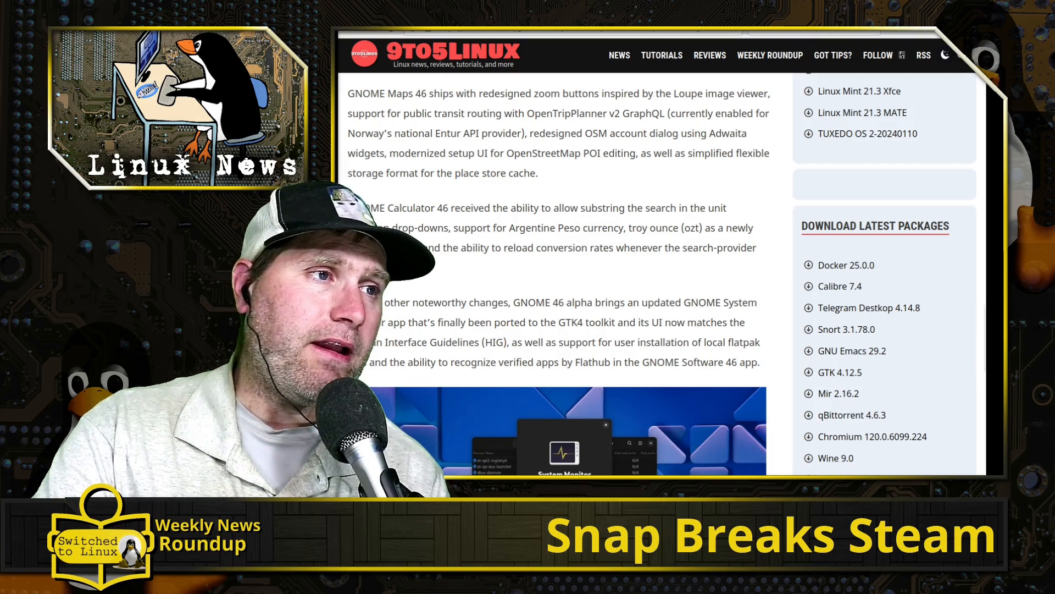
pyautogui.scroll(-3)
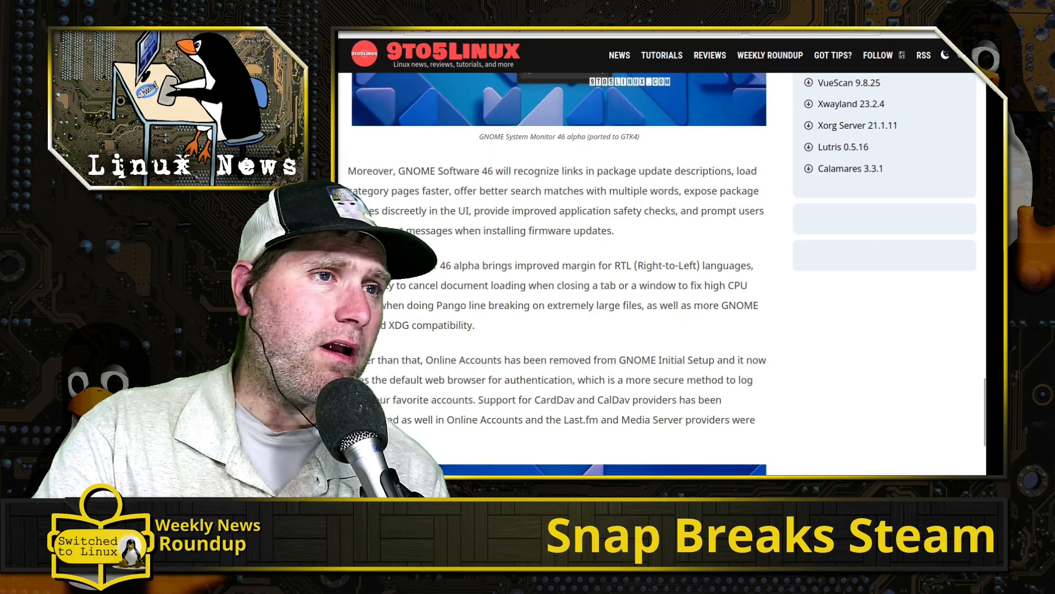
pyautogui.scroll(-3)
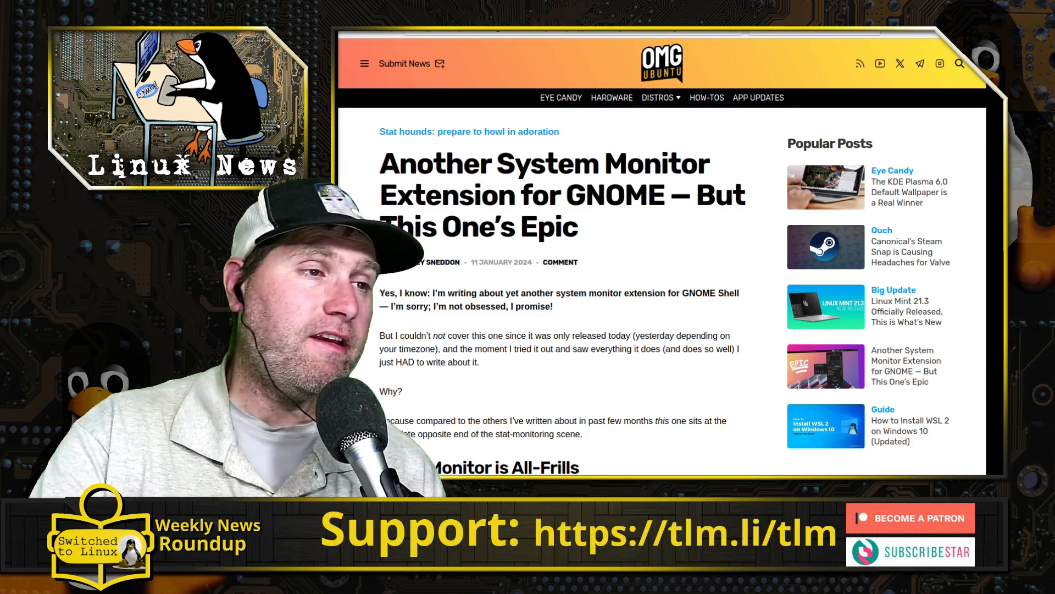
pyautogui.scroll(-3)
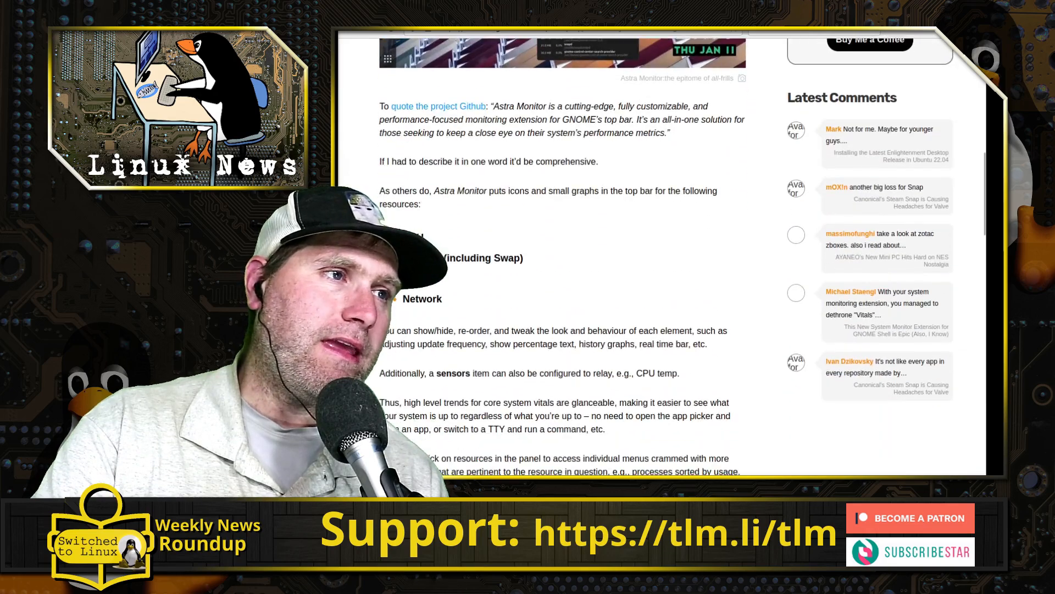
pyautogui.scroll(-3)
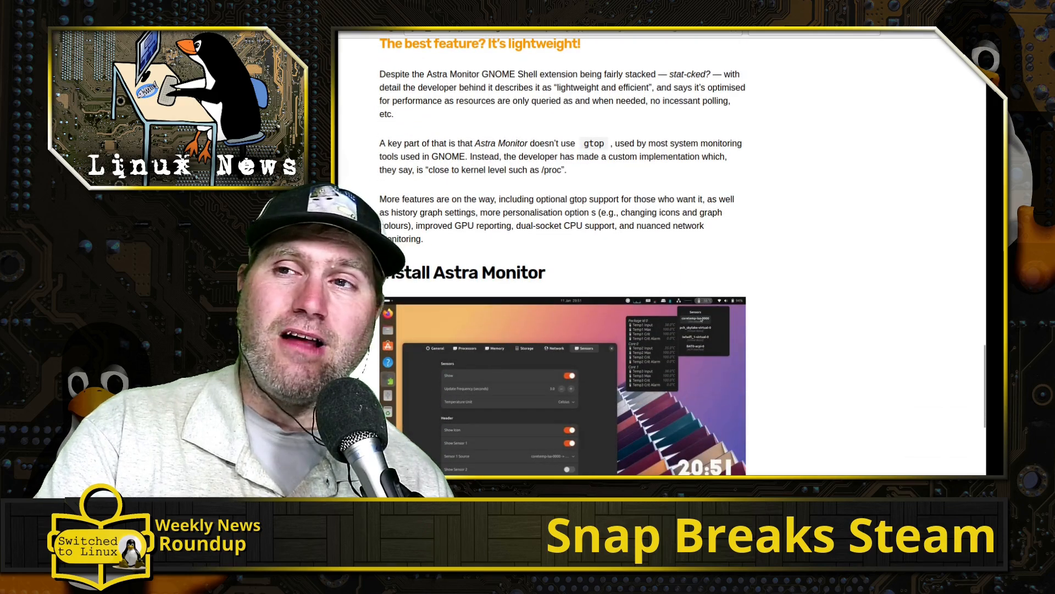
pyautogui.scroll(3)
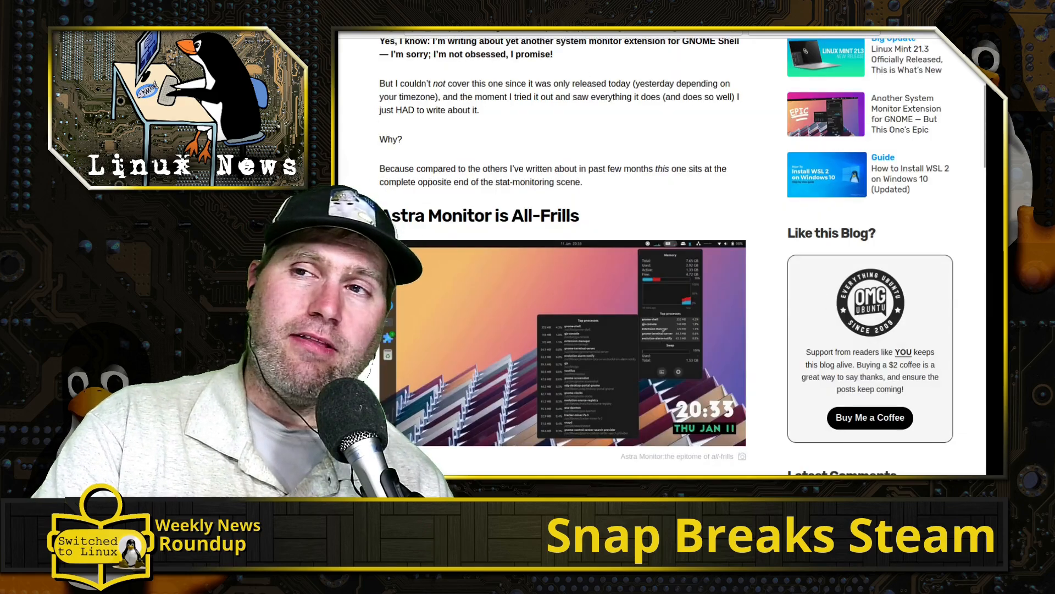